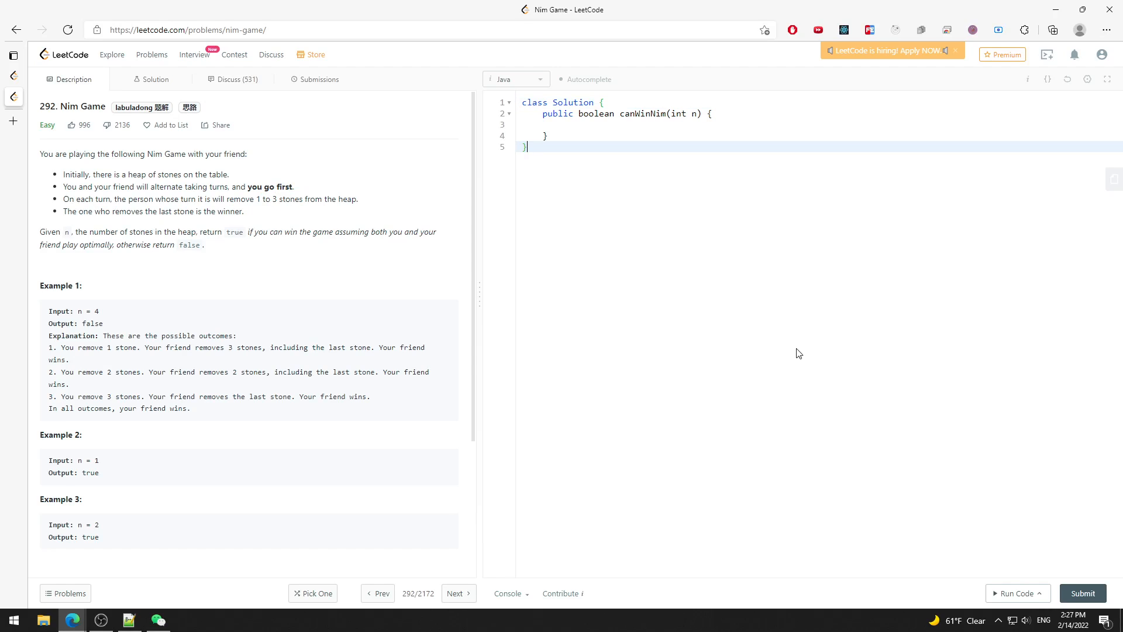
- Read through the Nim Game rules and the example input n = 4 in the description
left_click_drag(41, 154, 203, 244)
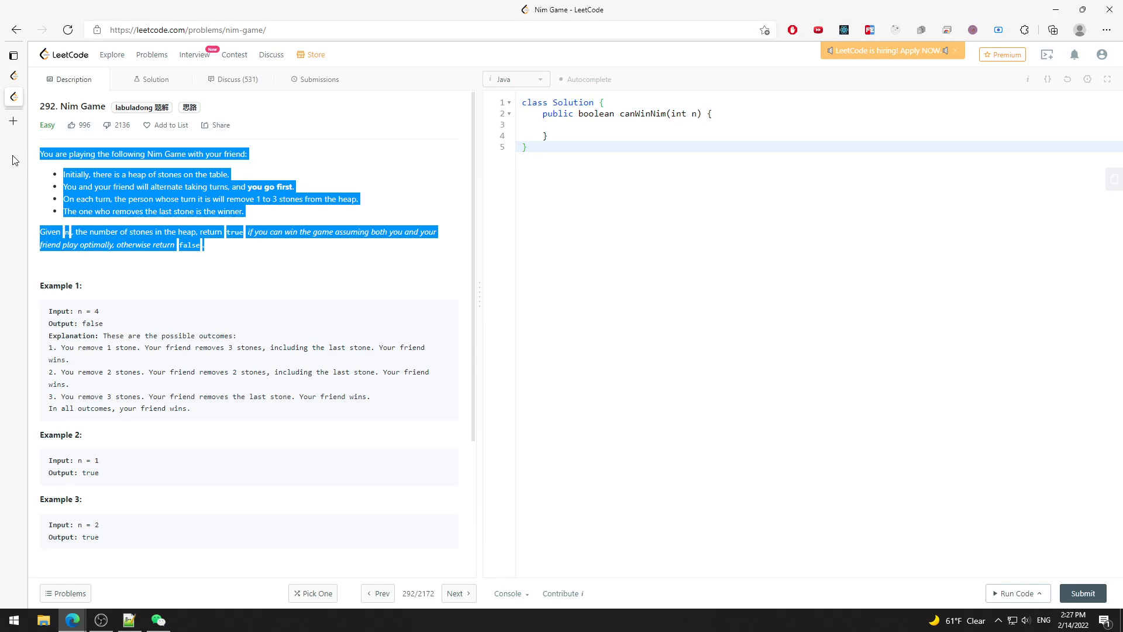
left_click(104, 174)
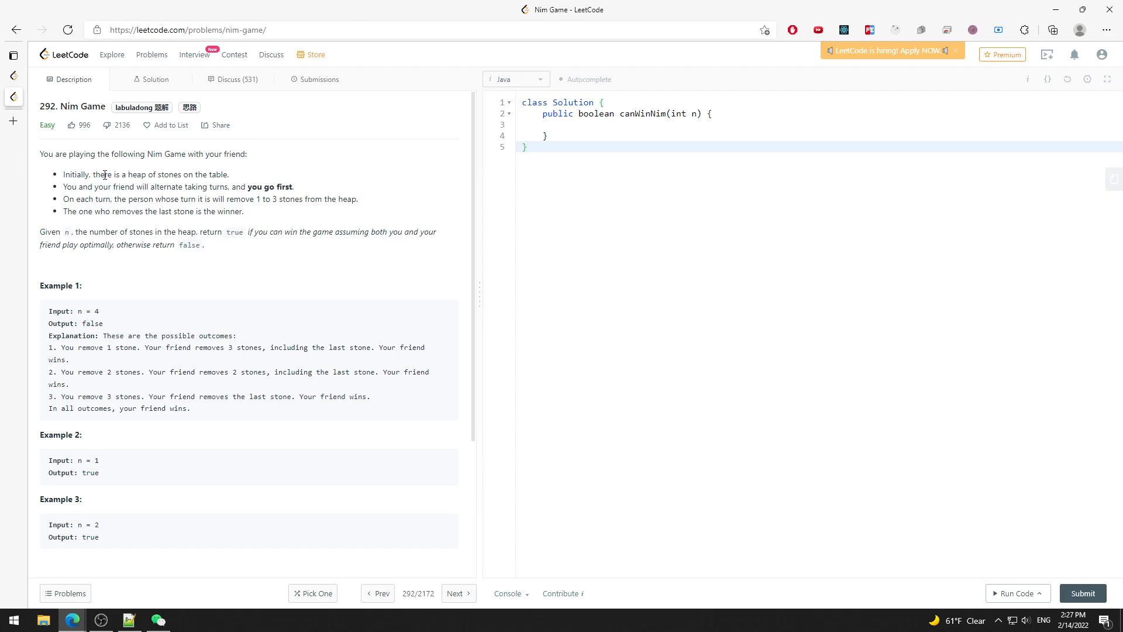
left_click_drag(117, 199, 201, 199)
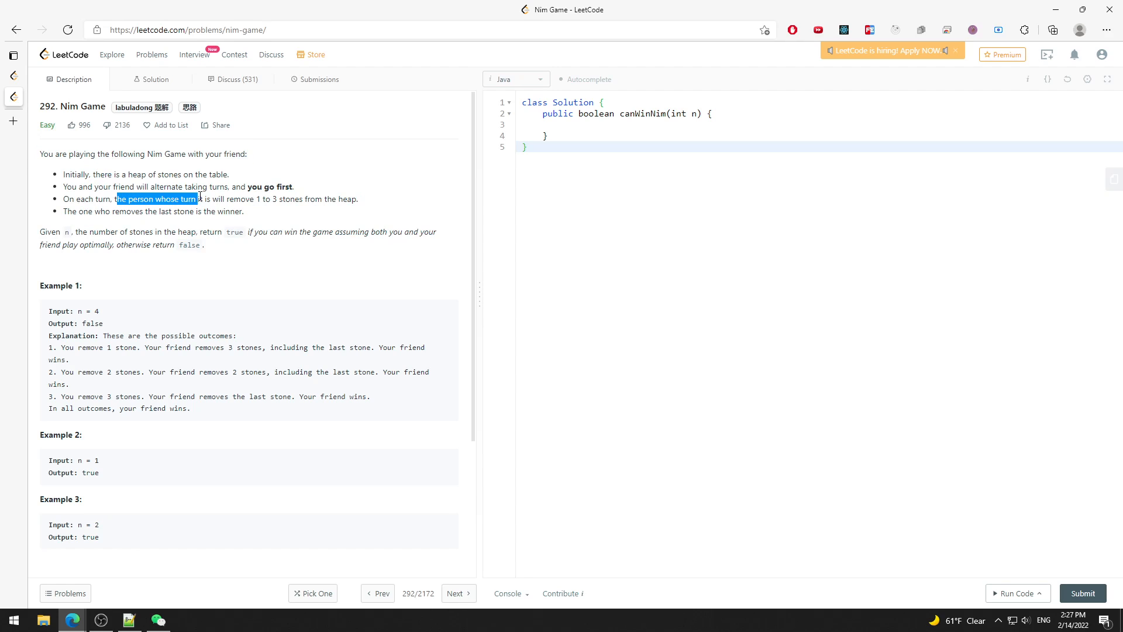
left_click_drag(200, 199, 290, 199)
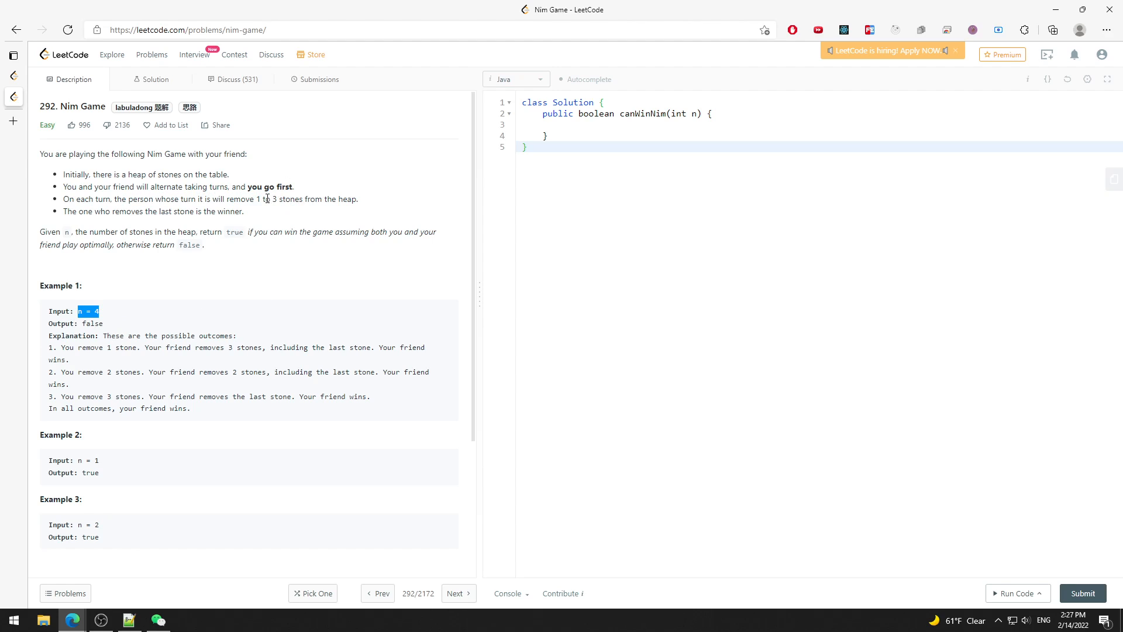
mouse_move(119, 317)
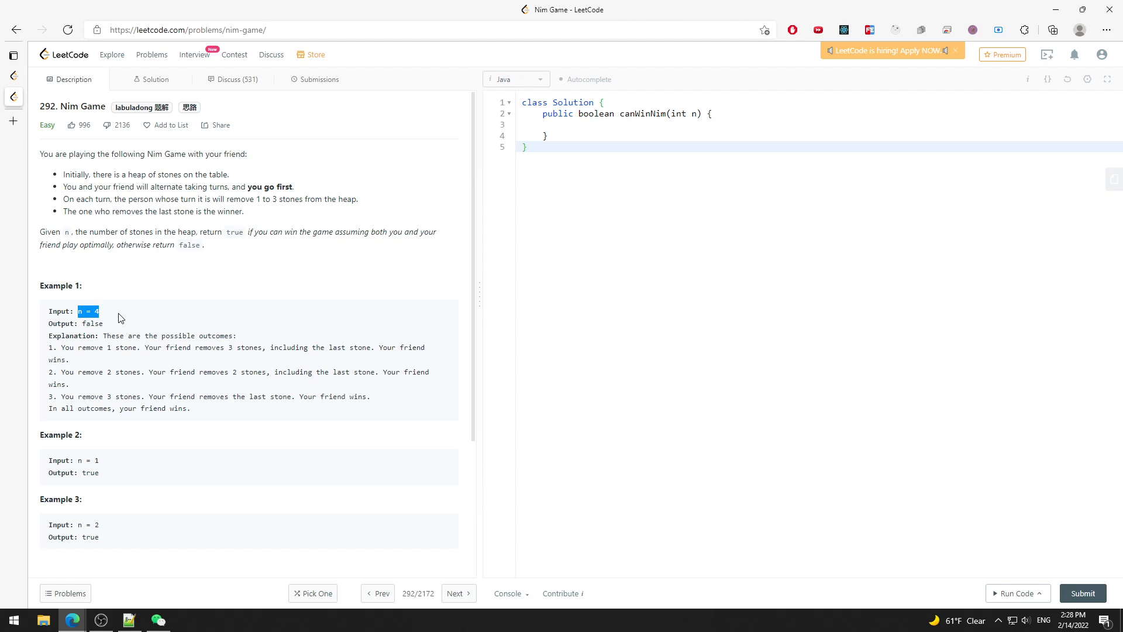
mouse_move(278, 209)
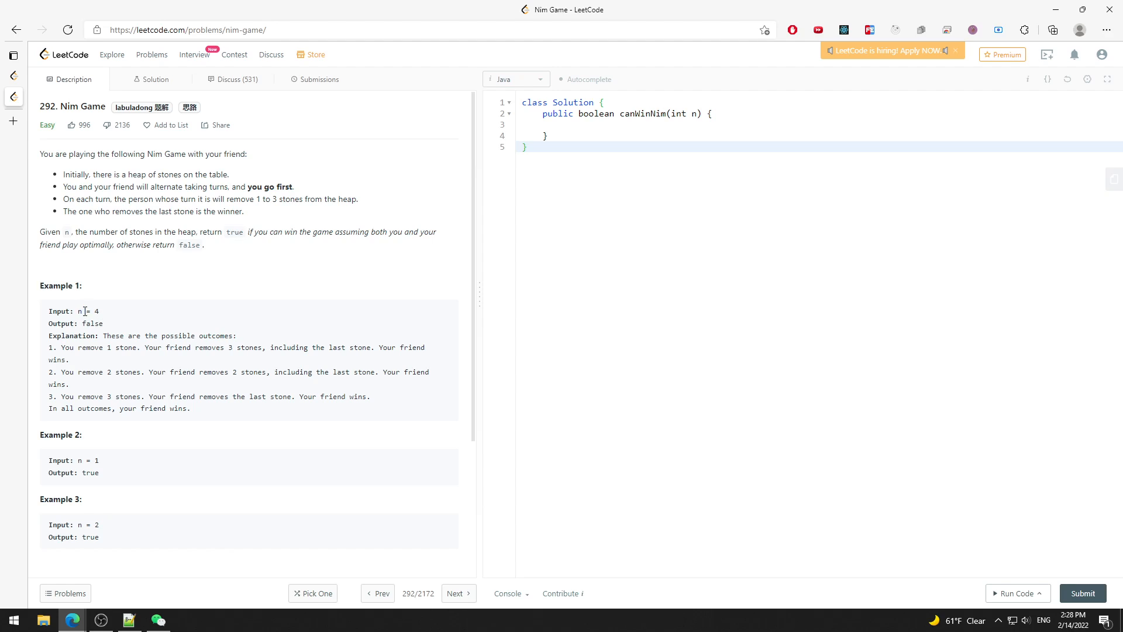
mouse_move(138, 328)
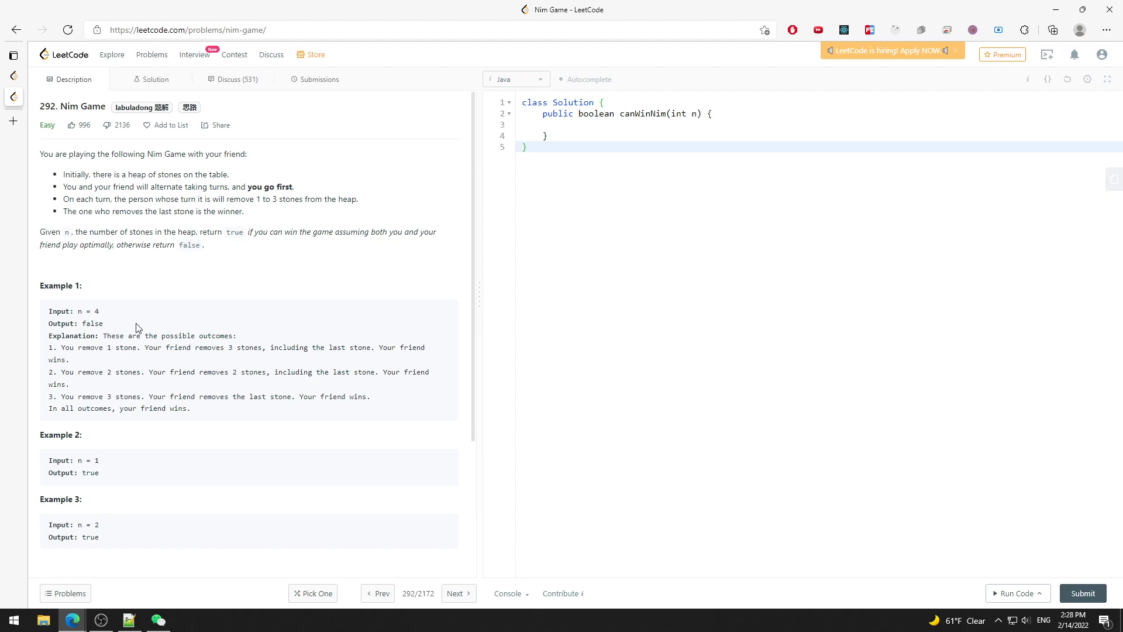
mouse_move(284, 193)
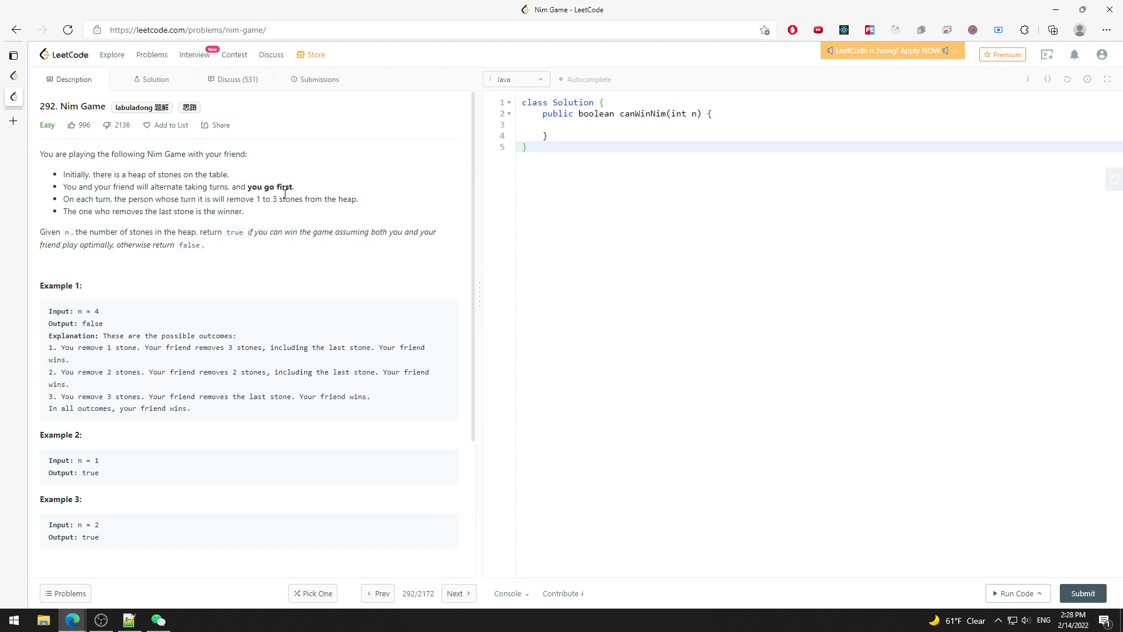
double_click(88, 311)
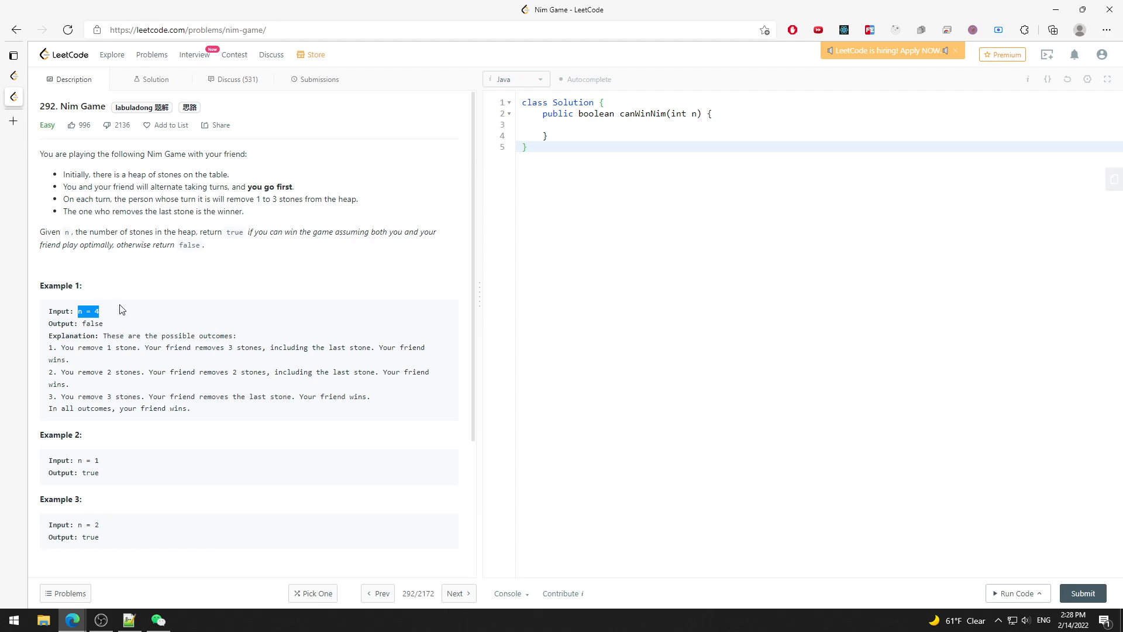
left_click(176, 336)
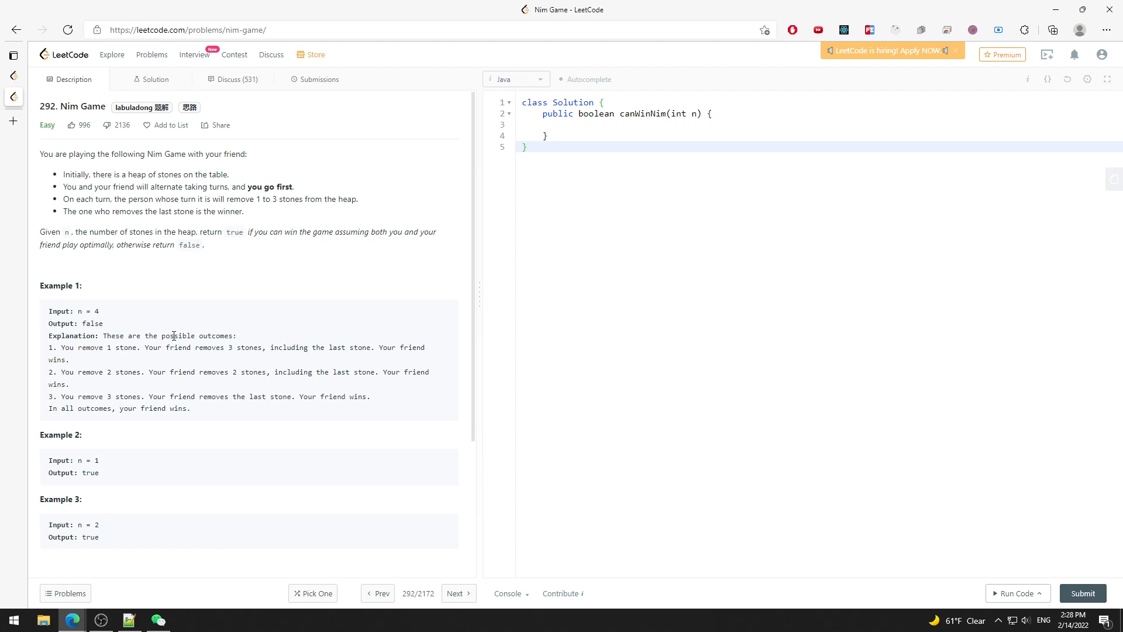
mouse_move(136, 308)
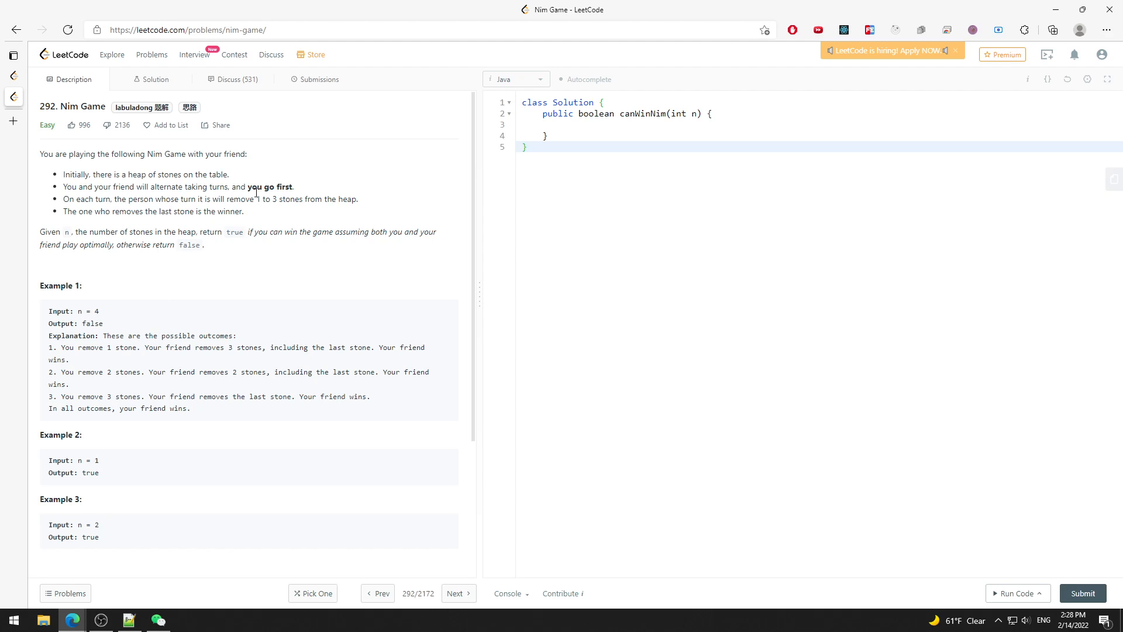
mouse_move(307, 203)
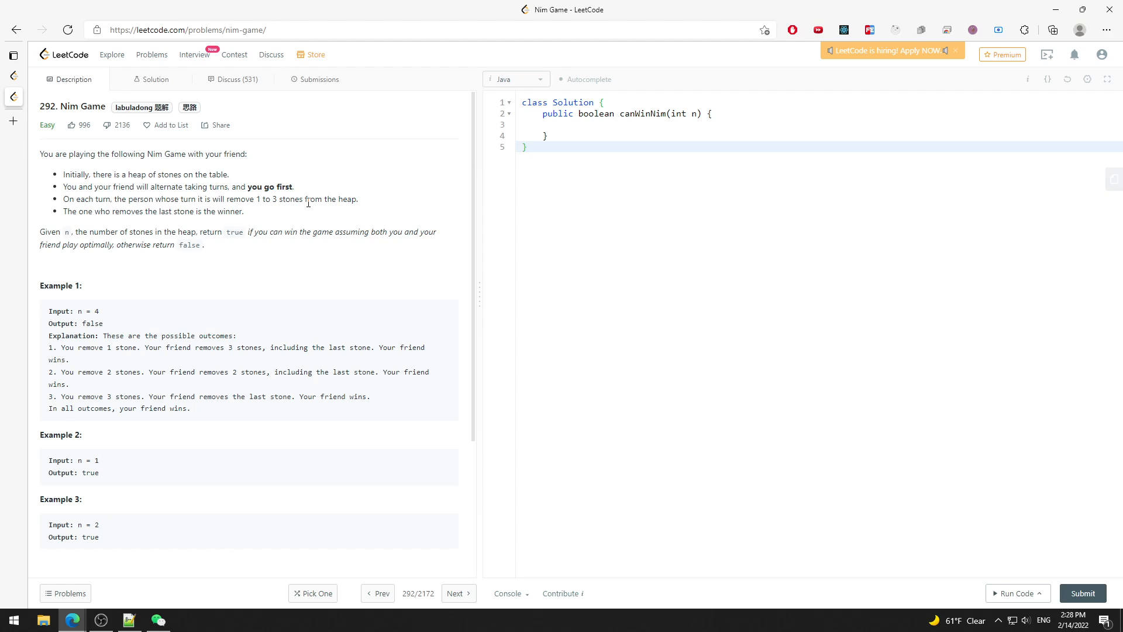
- Write return n%4 != 0; as the body of canWinNim
left_click(569, 125)
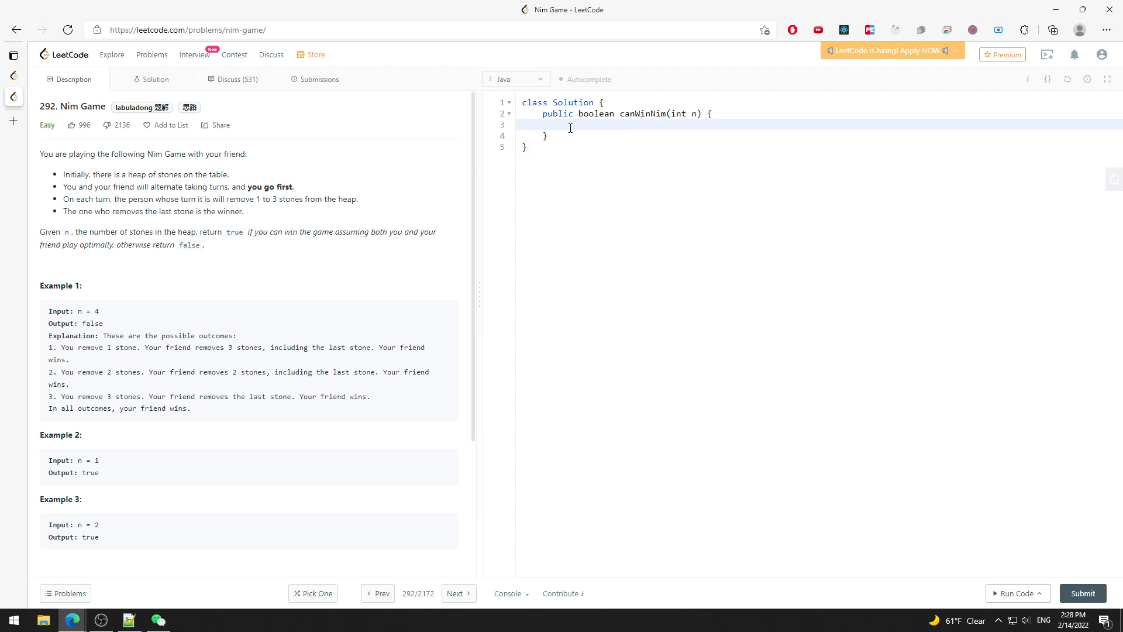
type("return")
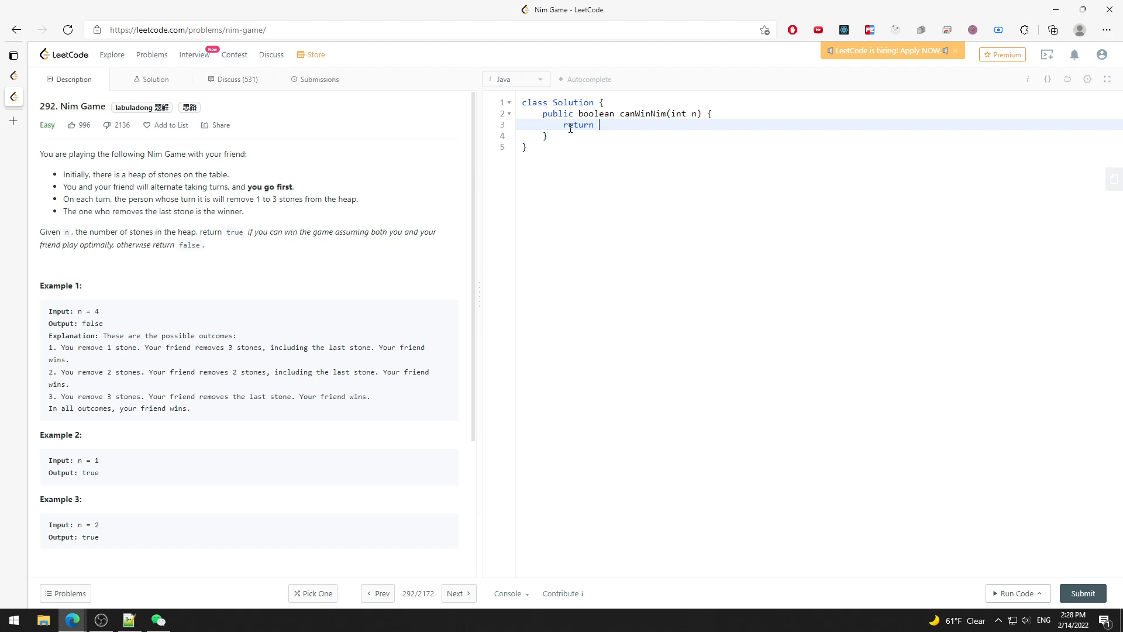
type("n%4")
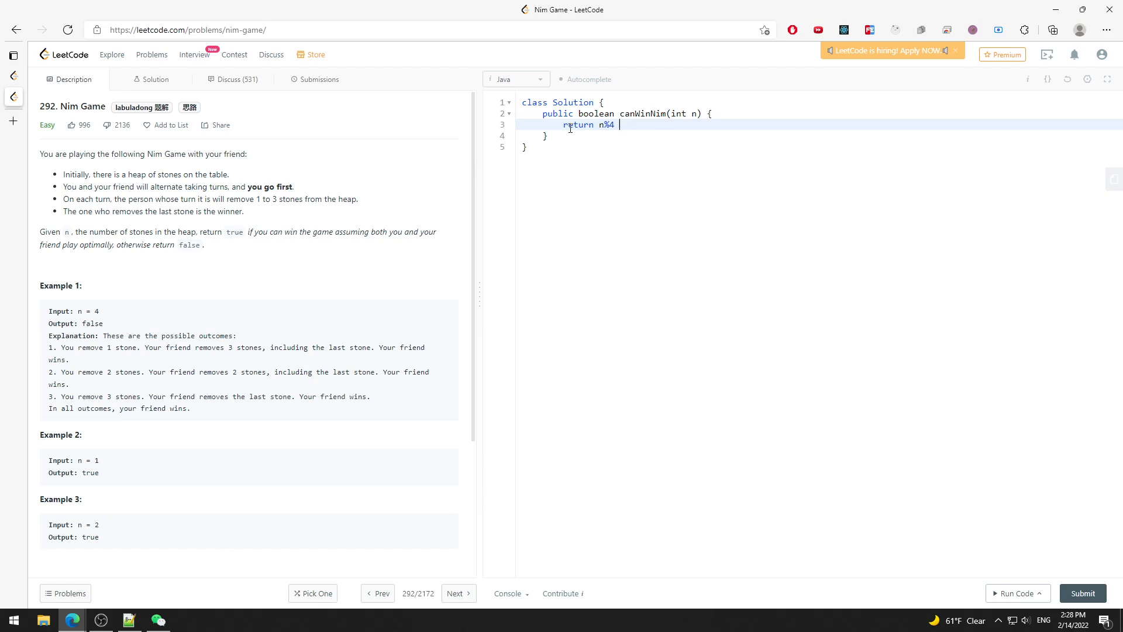
type("!= 0;")
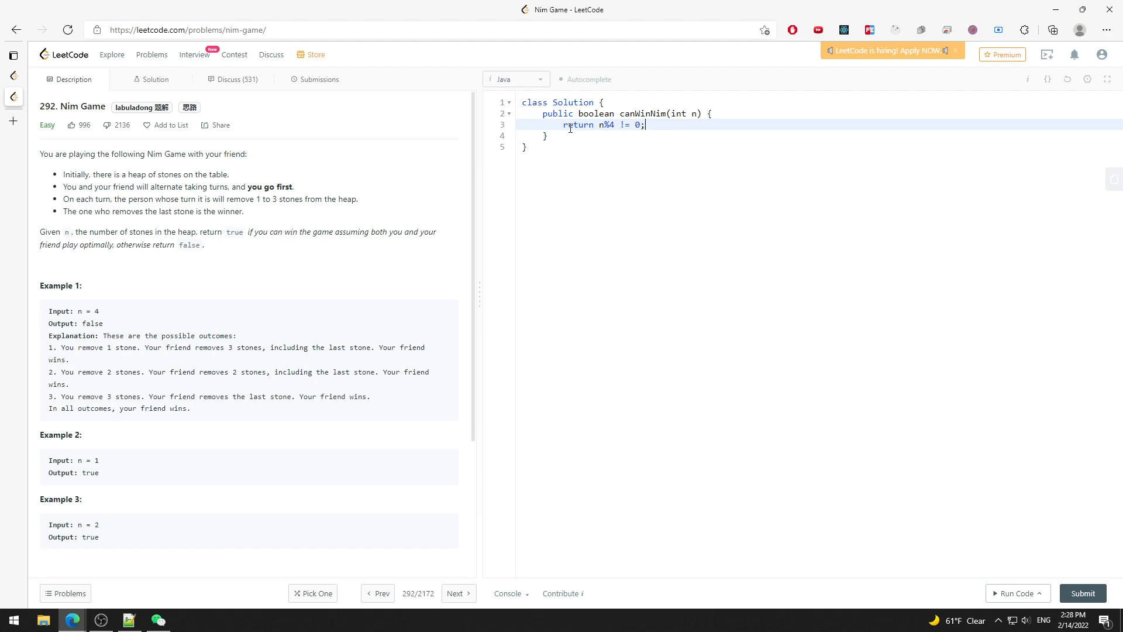
mouse_move(859, 380)
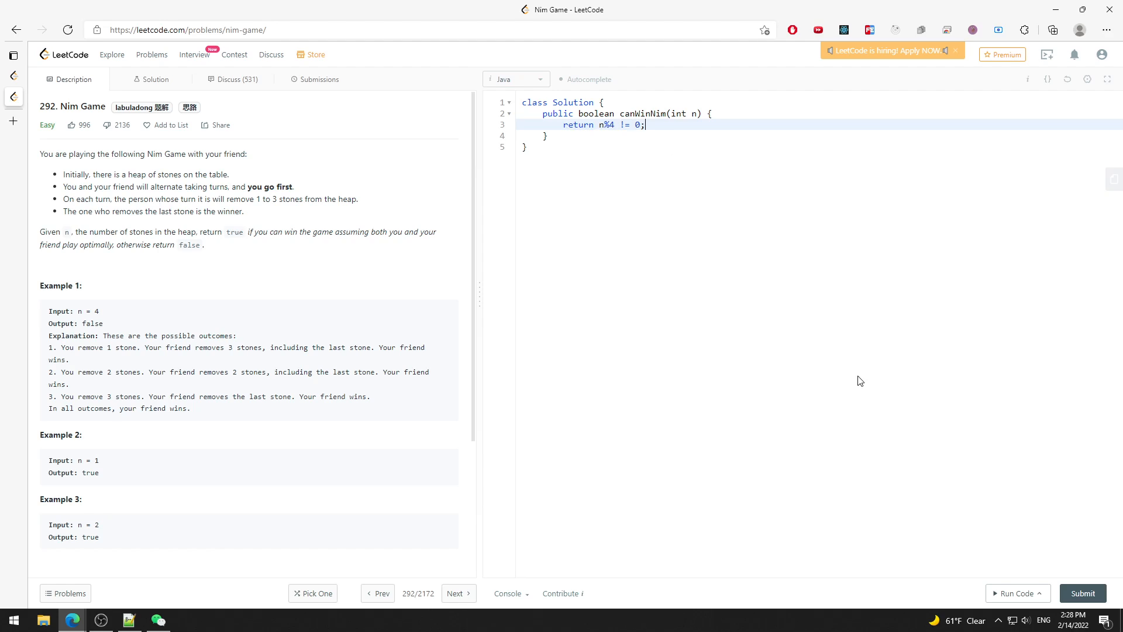
mouse_move(65, 286)
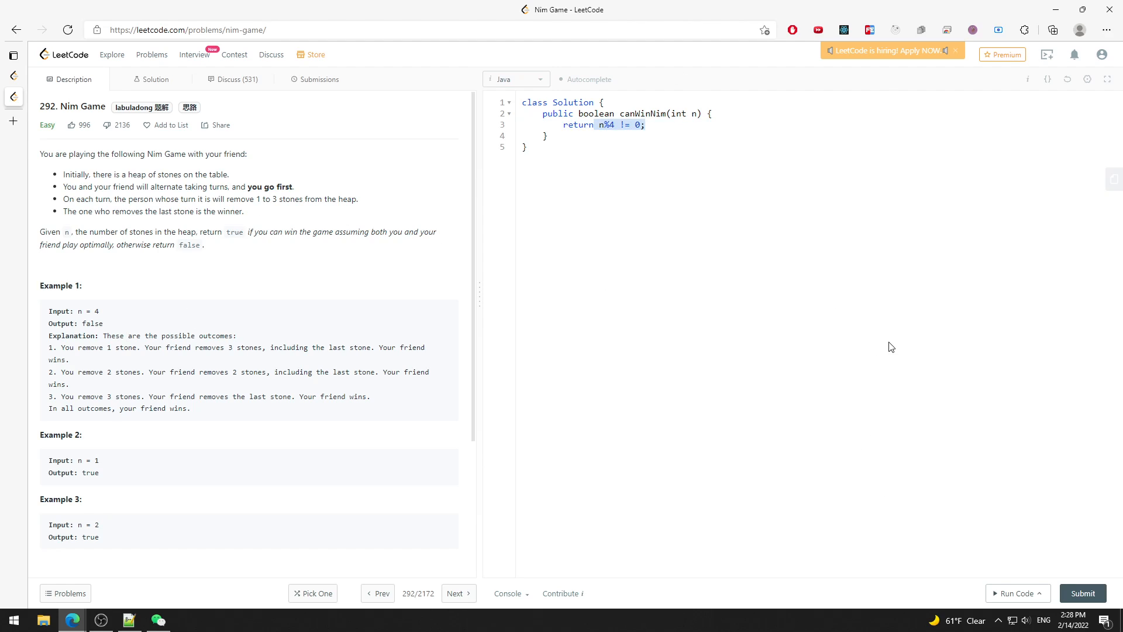
- Run the solution on the example case and submit it for judging, getting Accepted
left_click(1015, 593)
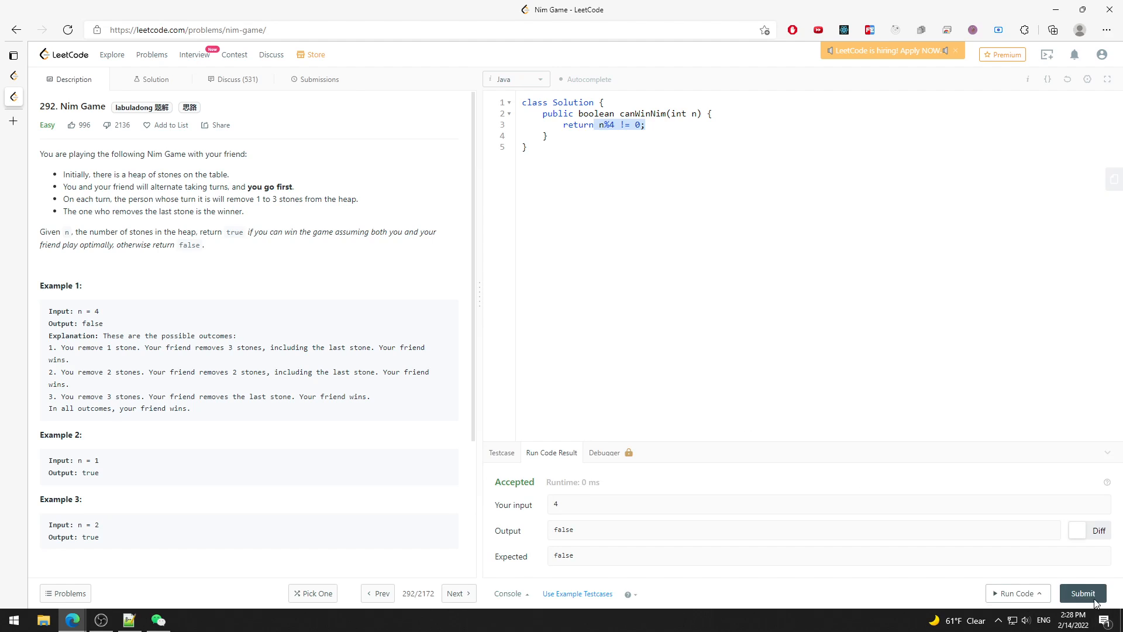
left_click(1082, 593)
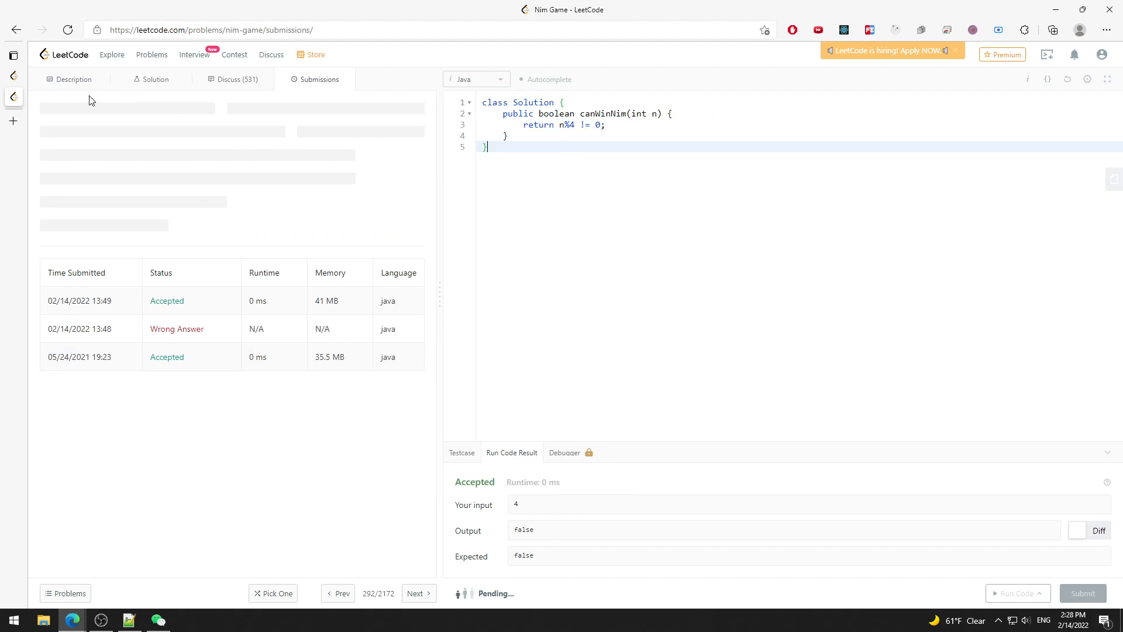
left_click(1082, 593)
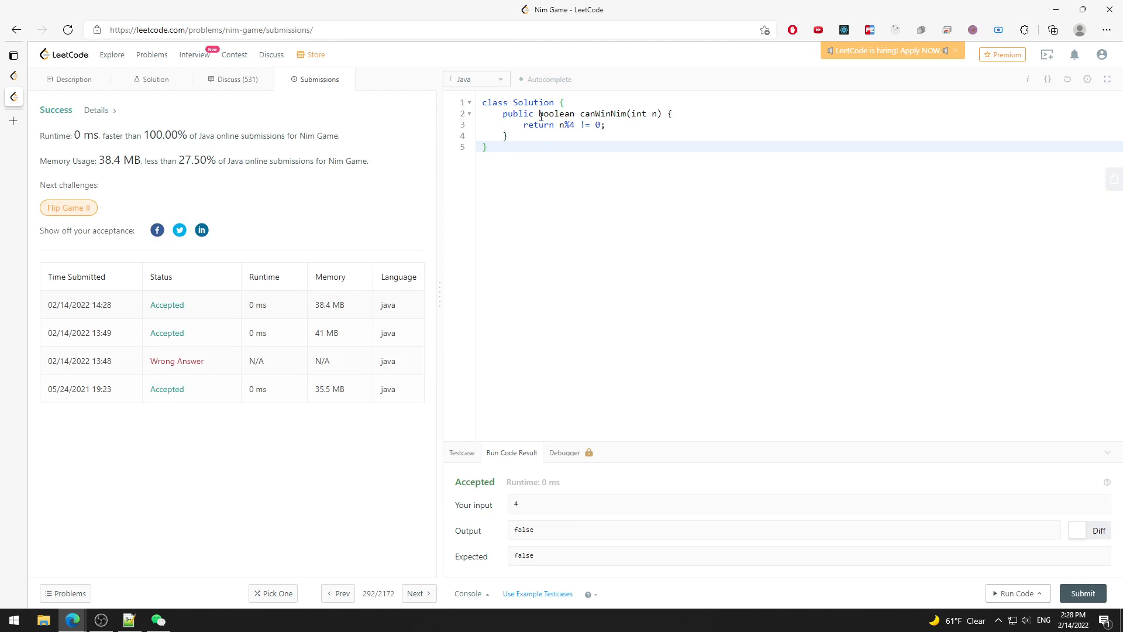
- Return to the problem description and view the official solution article
left_click(69, 78)
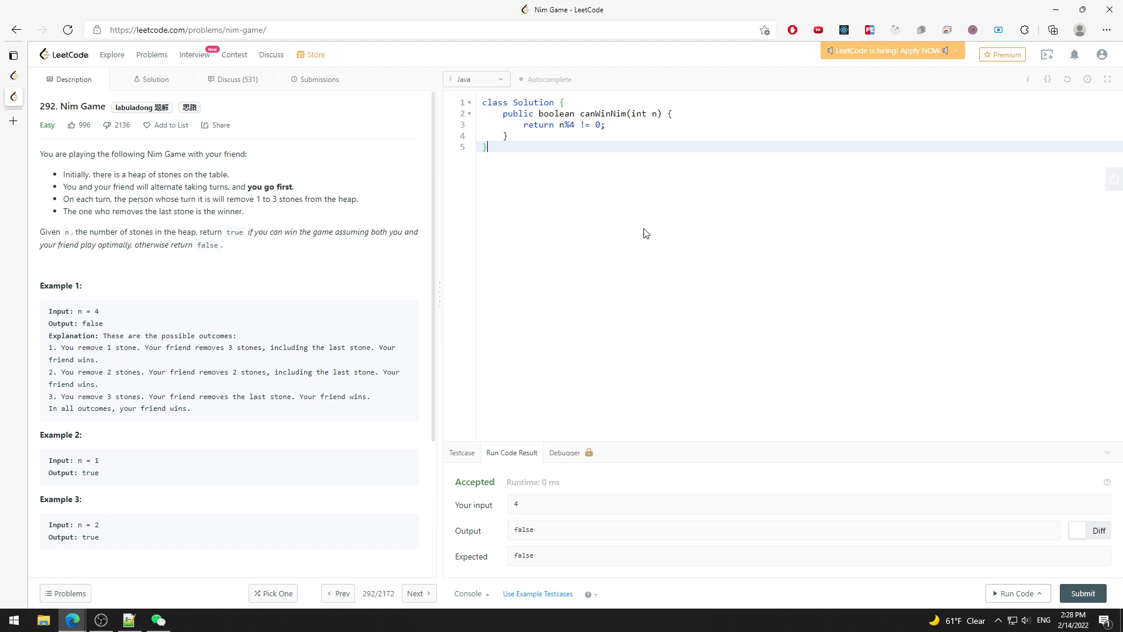
left_click(154, 80)
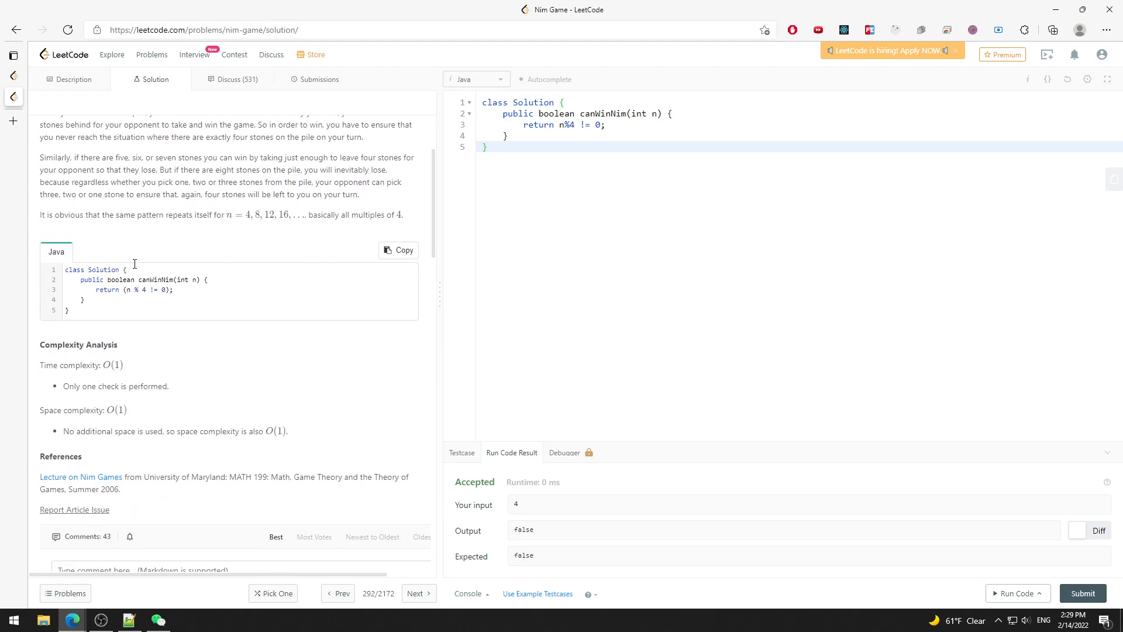
scroll("up", 3)
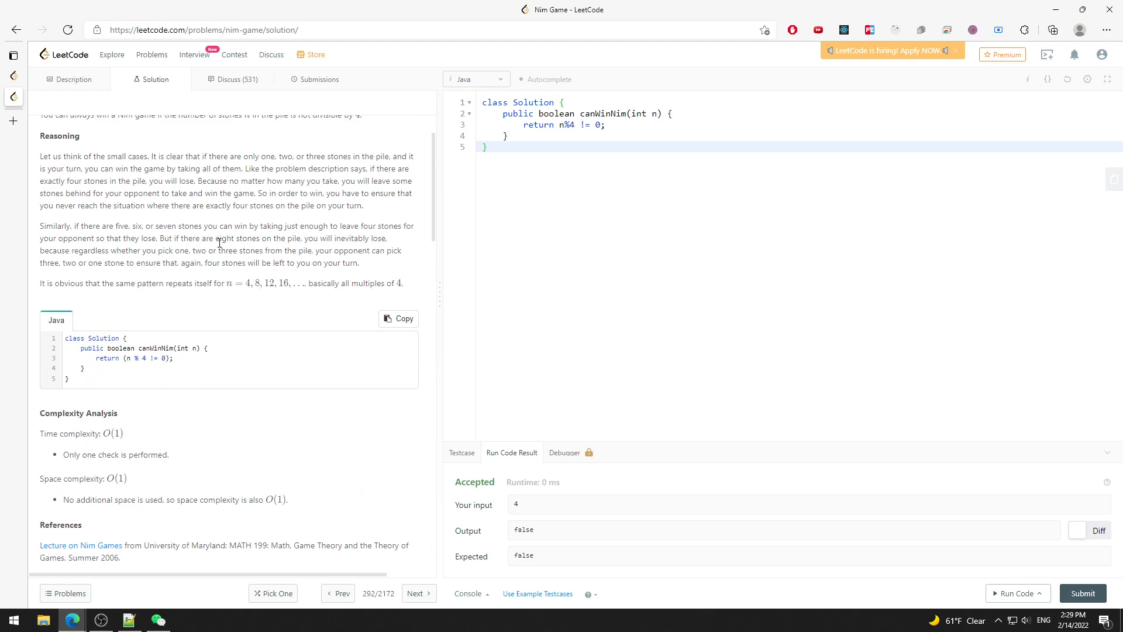